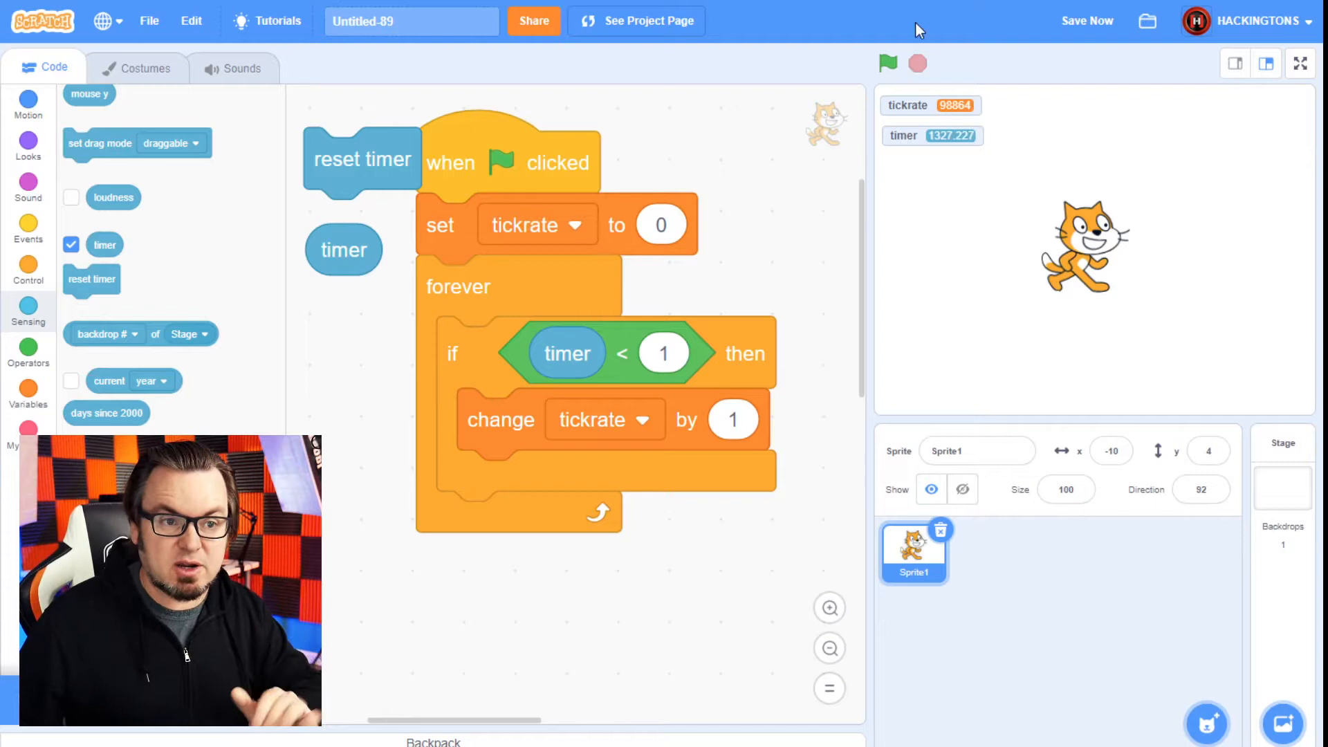
Run the tickrate script with the green flag and delete the stray reset timer block
click(887, 63)
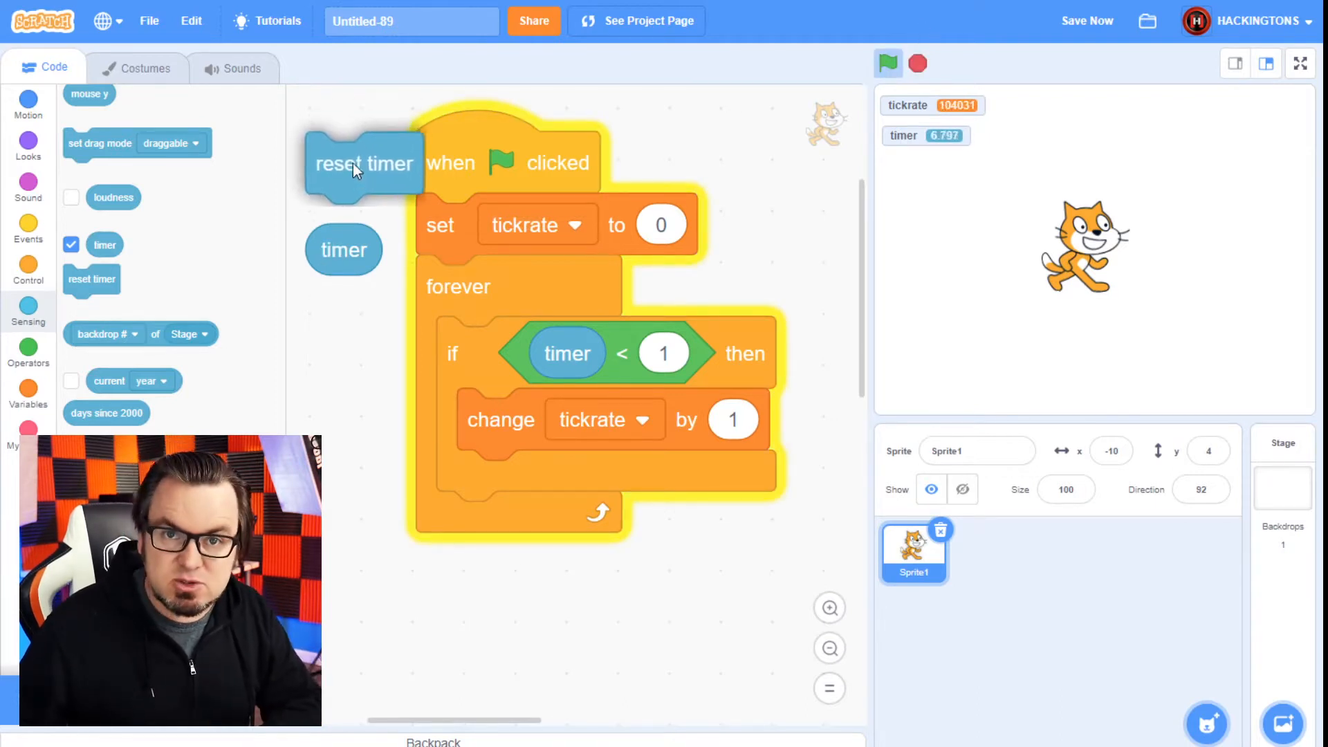
drag(364, 163, 132, 210)
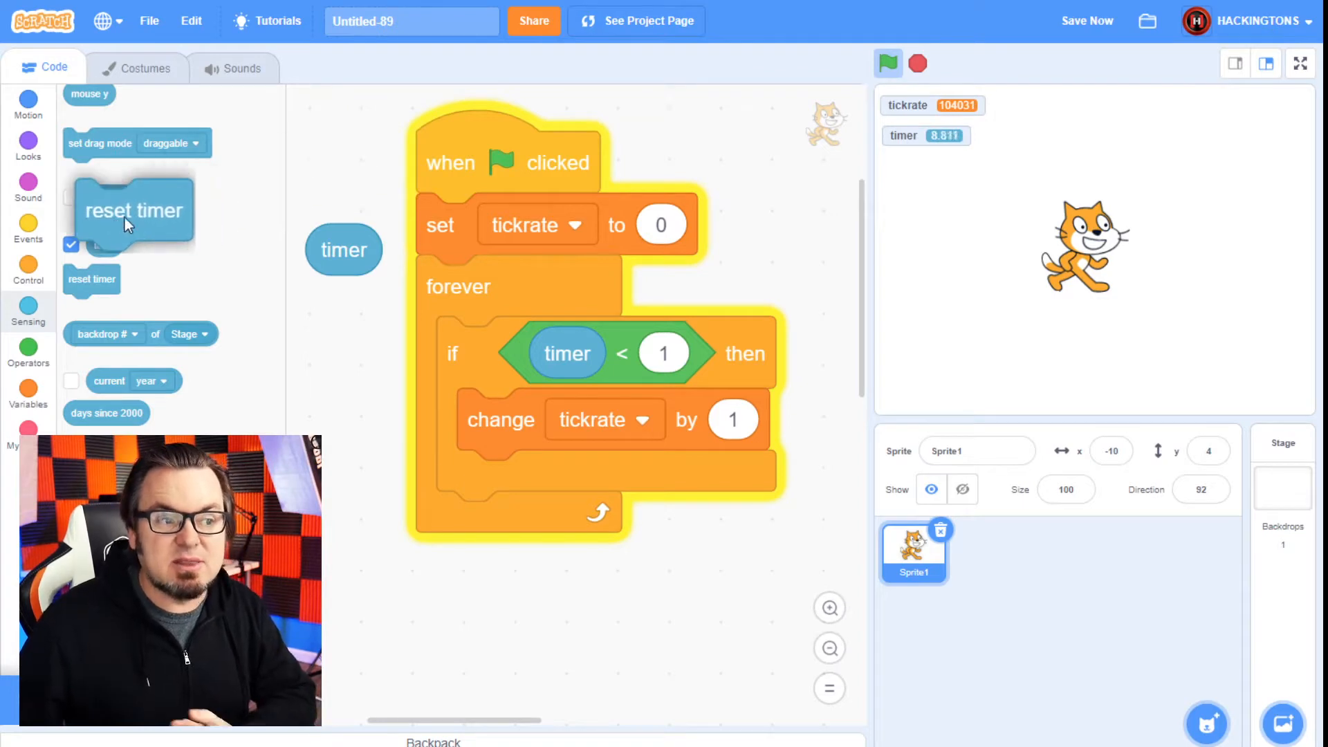
click(887, 63)
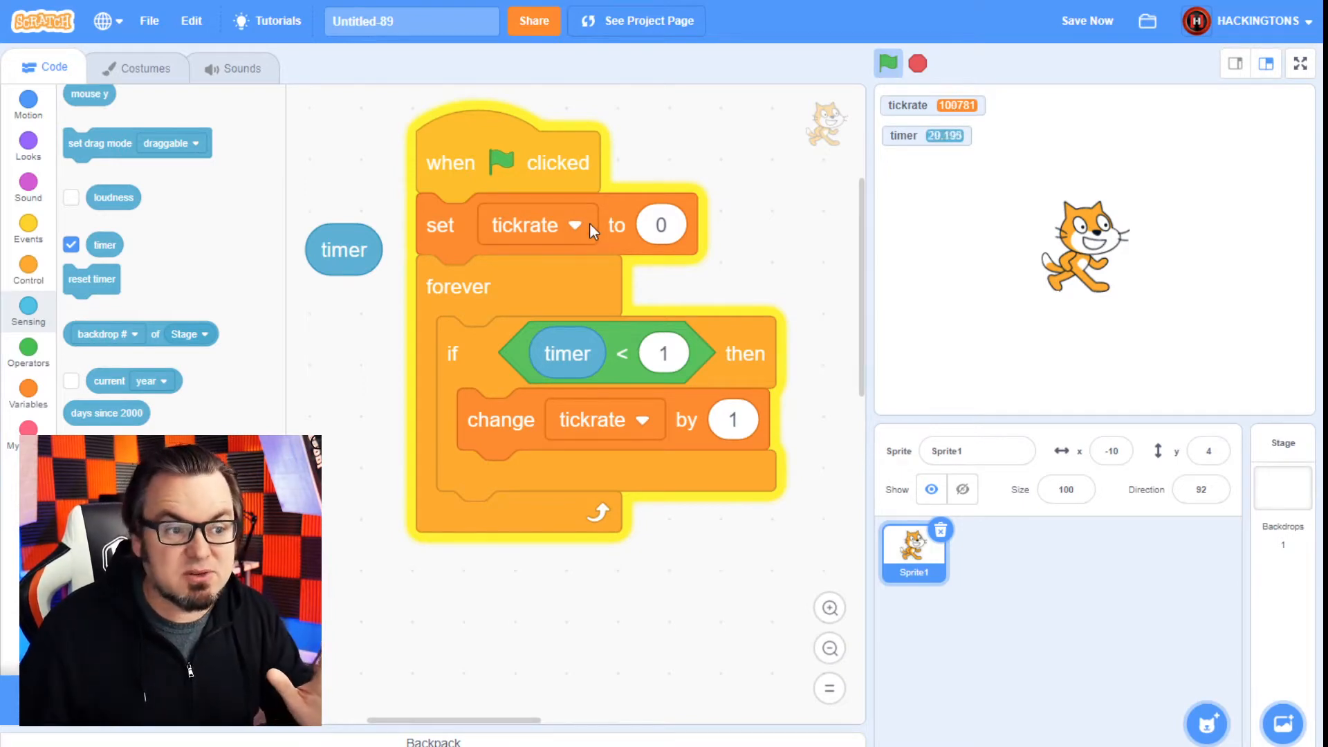
mouse_move(483, 351)
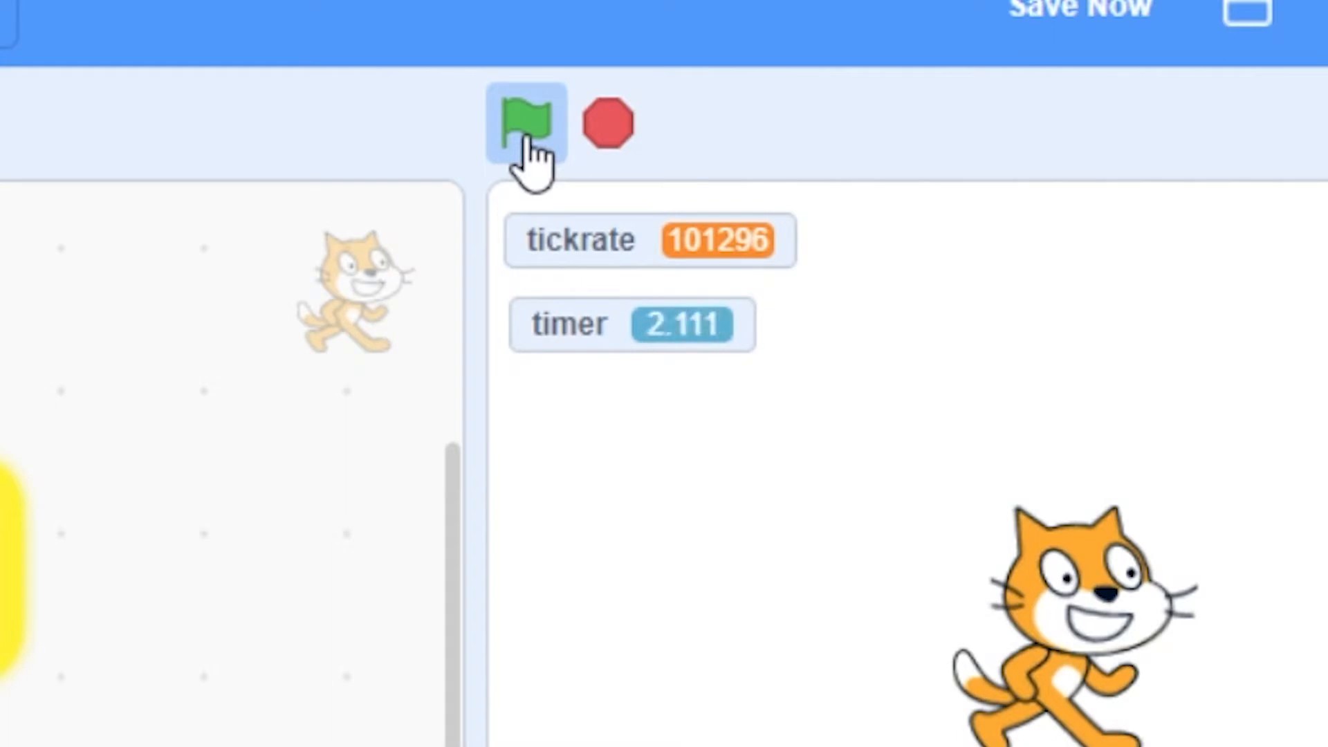
mouse_move(601, 242)
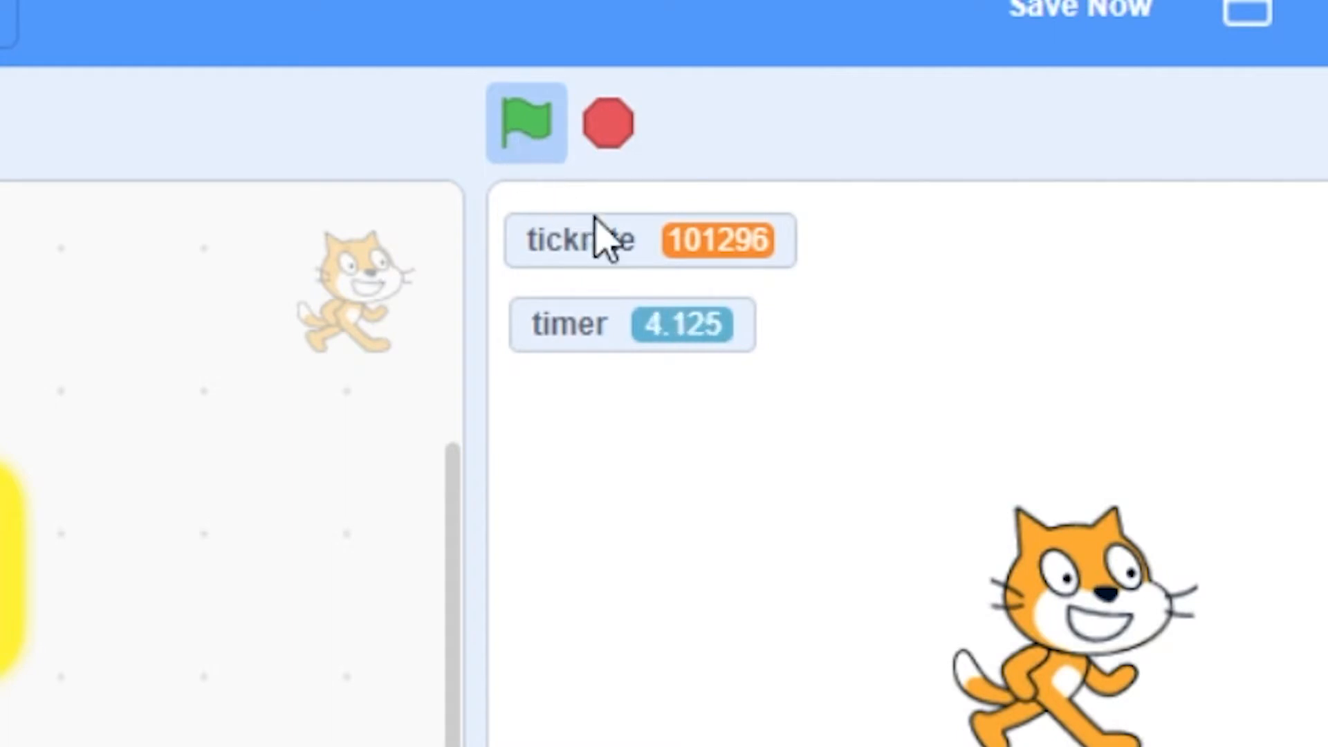
mouse_move(716, 296)
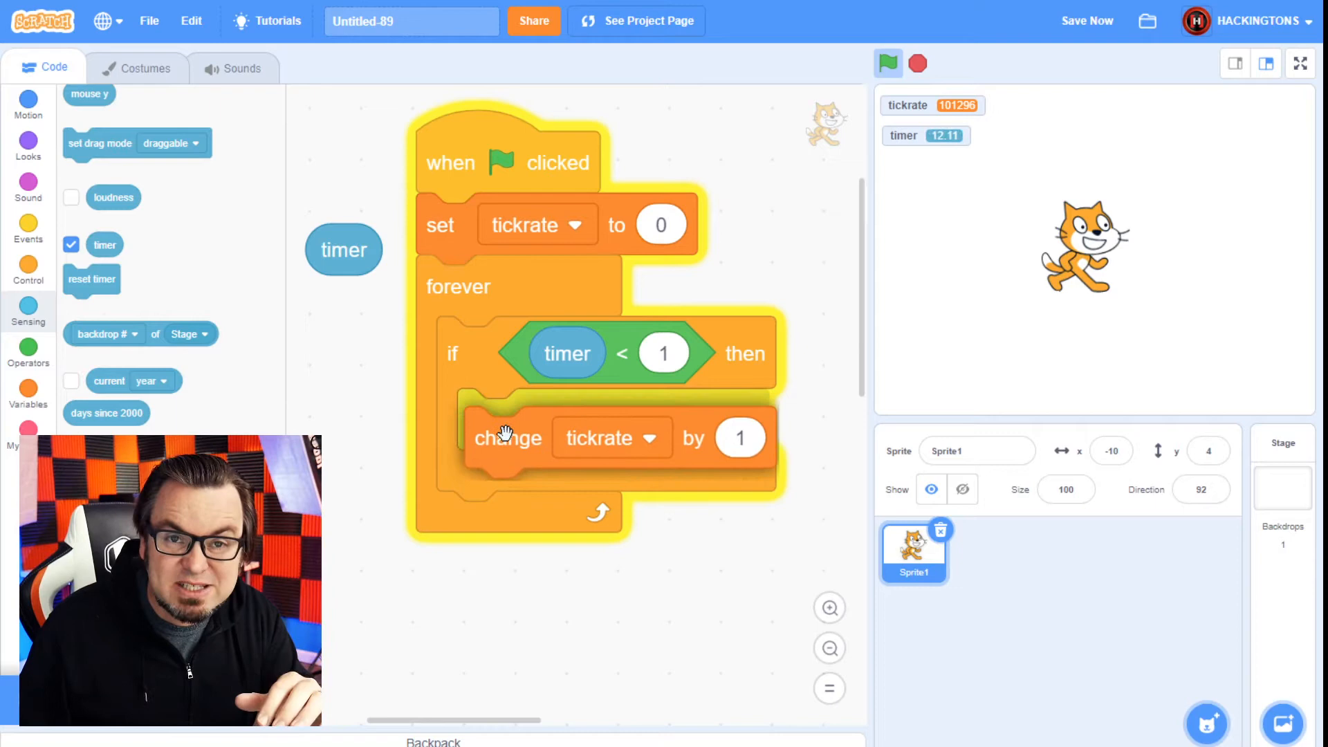
Rerun the tickrate script with the green flag, counting about 101,400 ticks
click(887, 63)
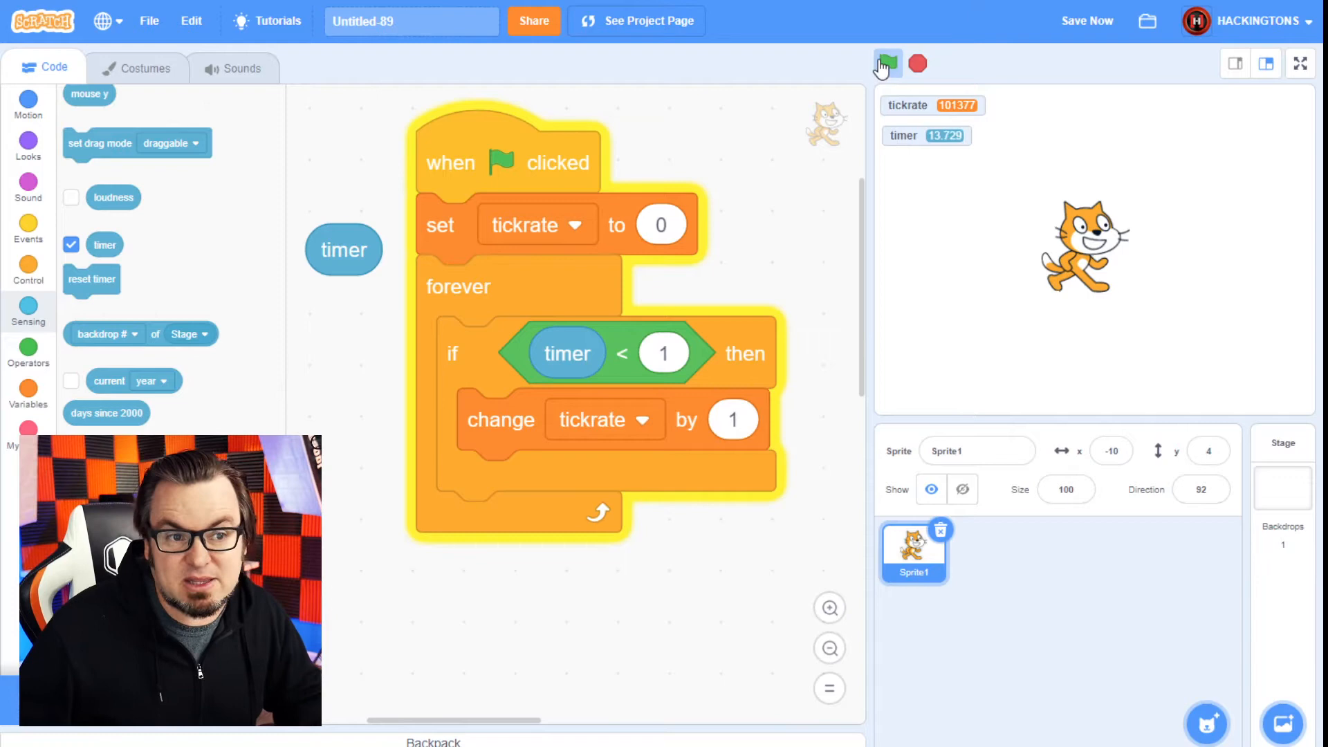
click(886, 63)
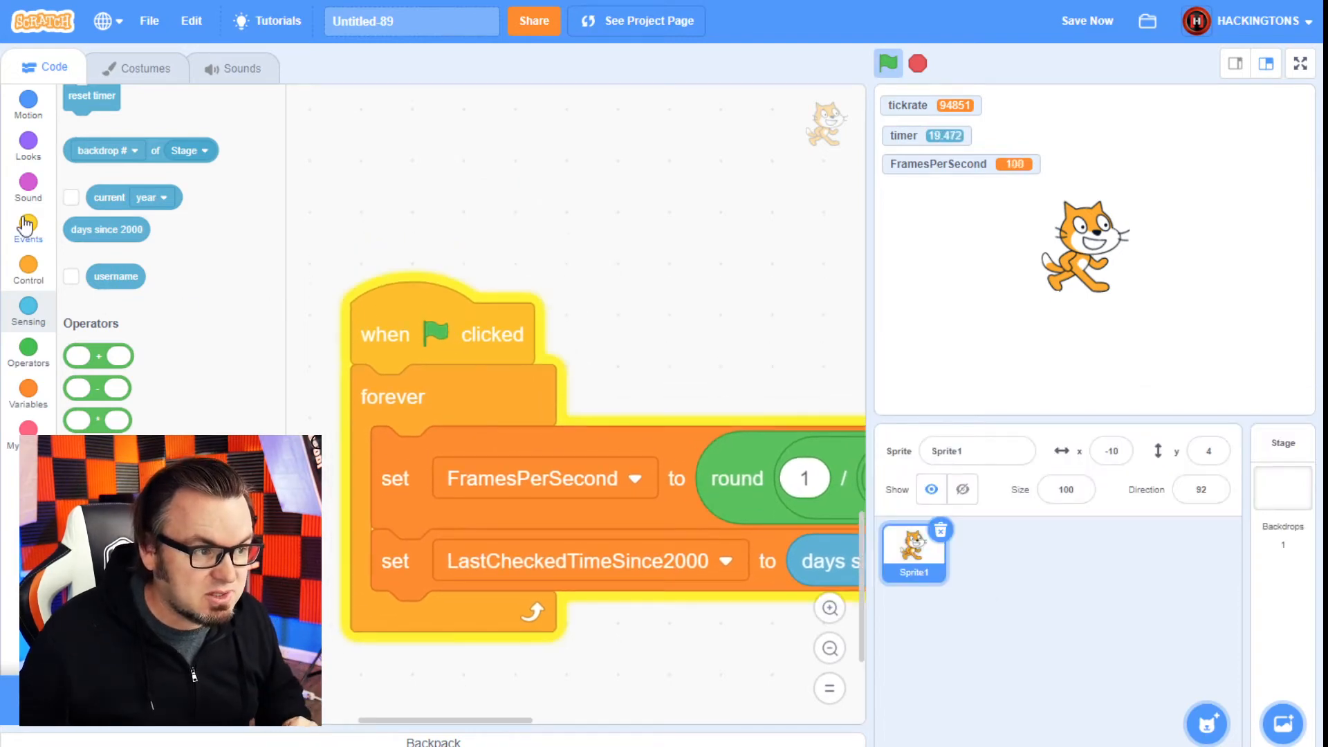
Build a 'when flag clicked' forever loop turning the cat 15 degrees, and run it
click(27, 229)
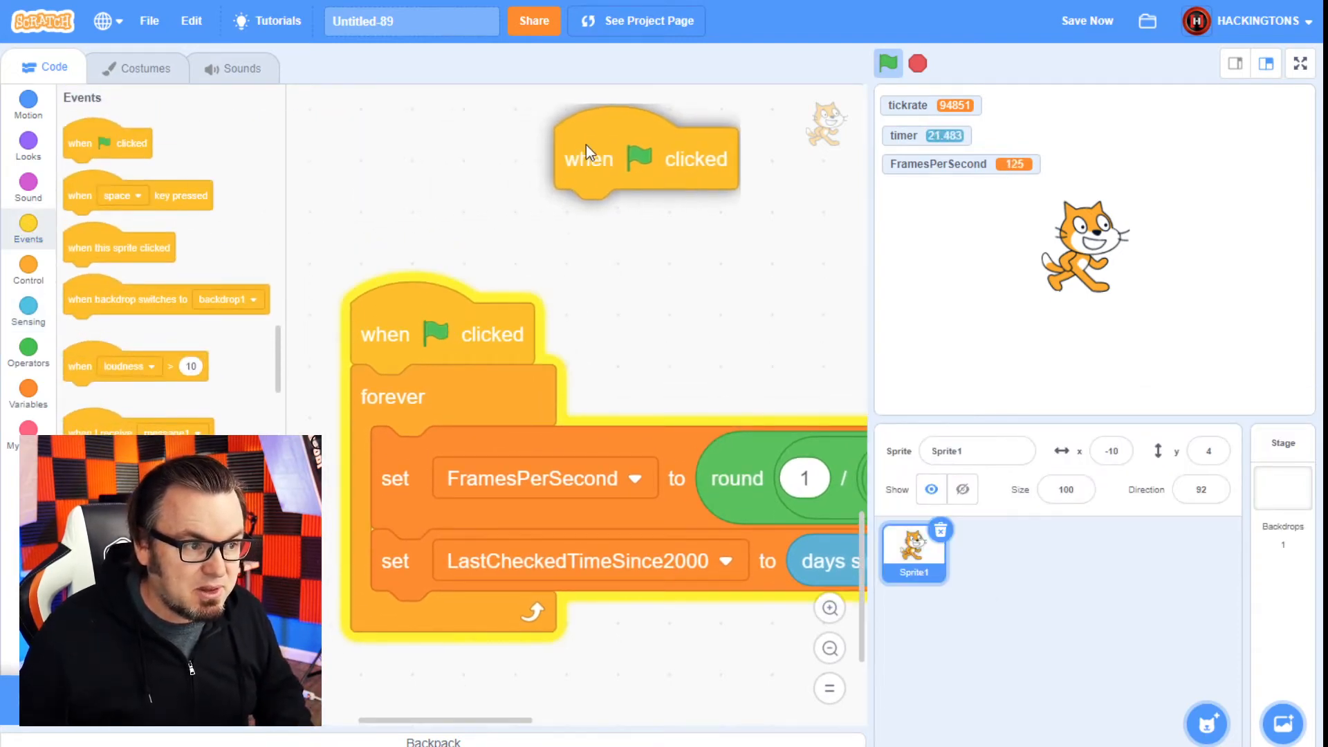
click(28, 98)
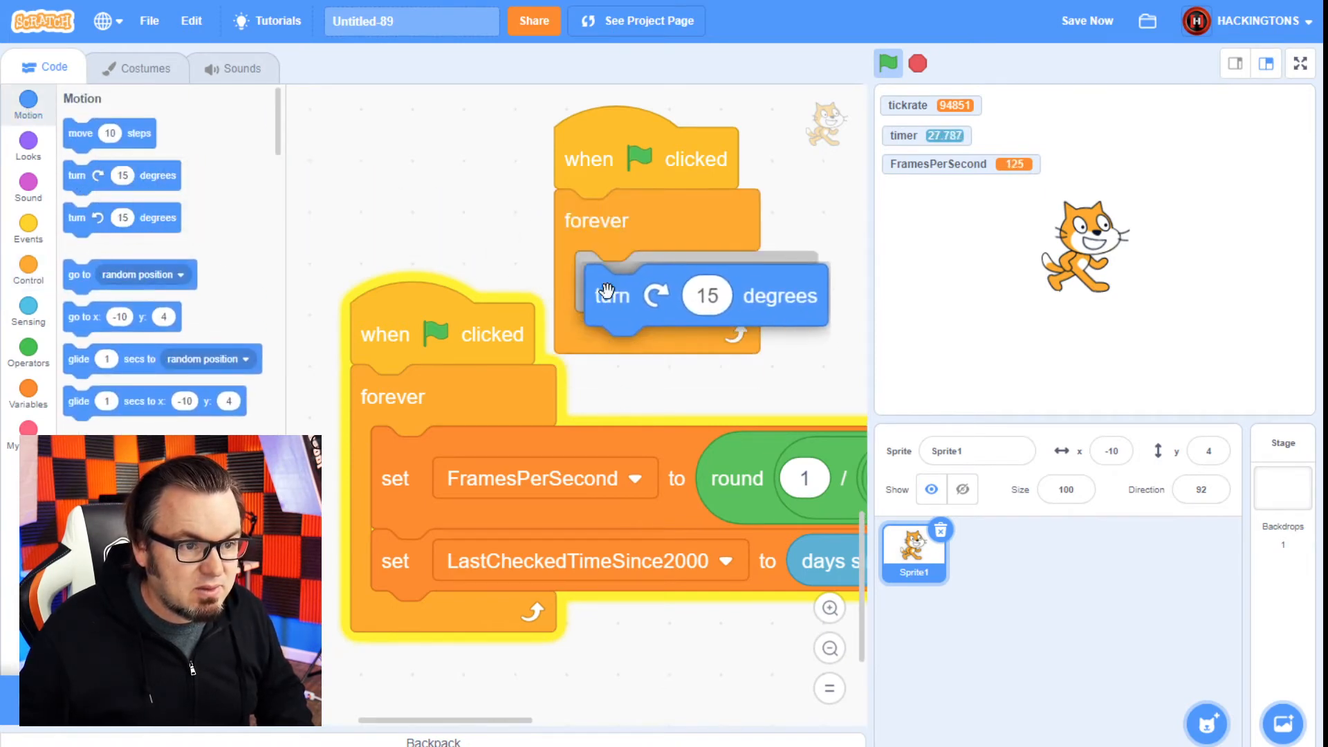
click(887, 64)
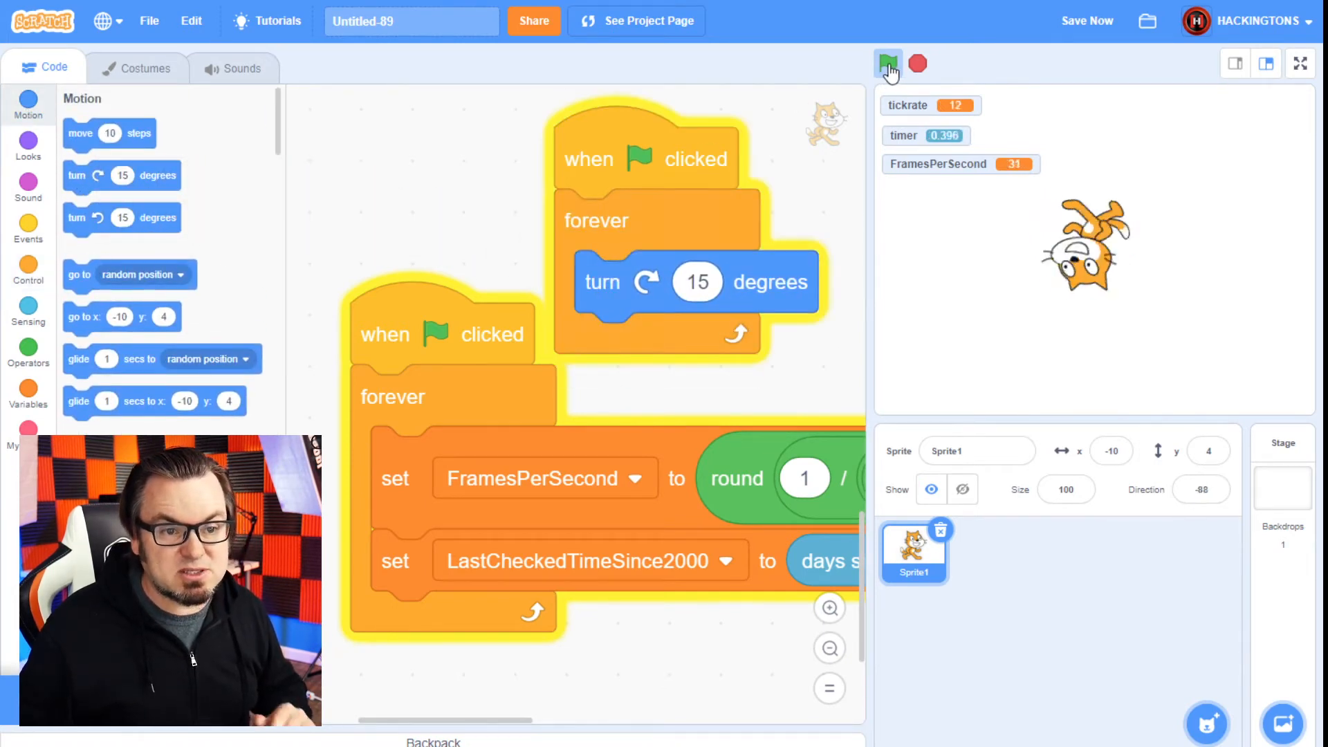
click(887, 64)
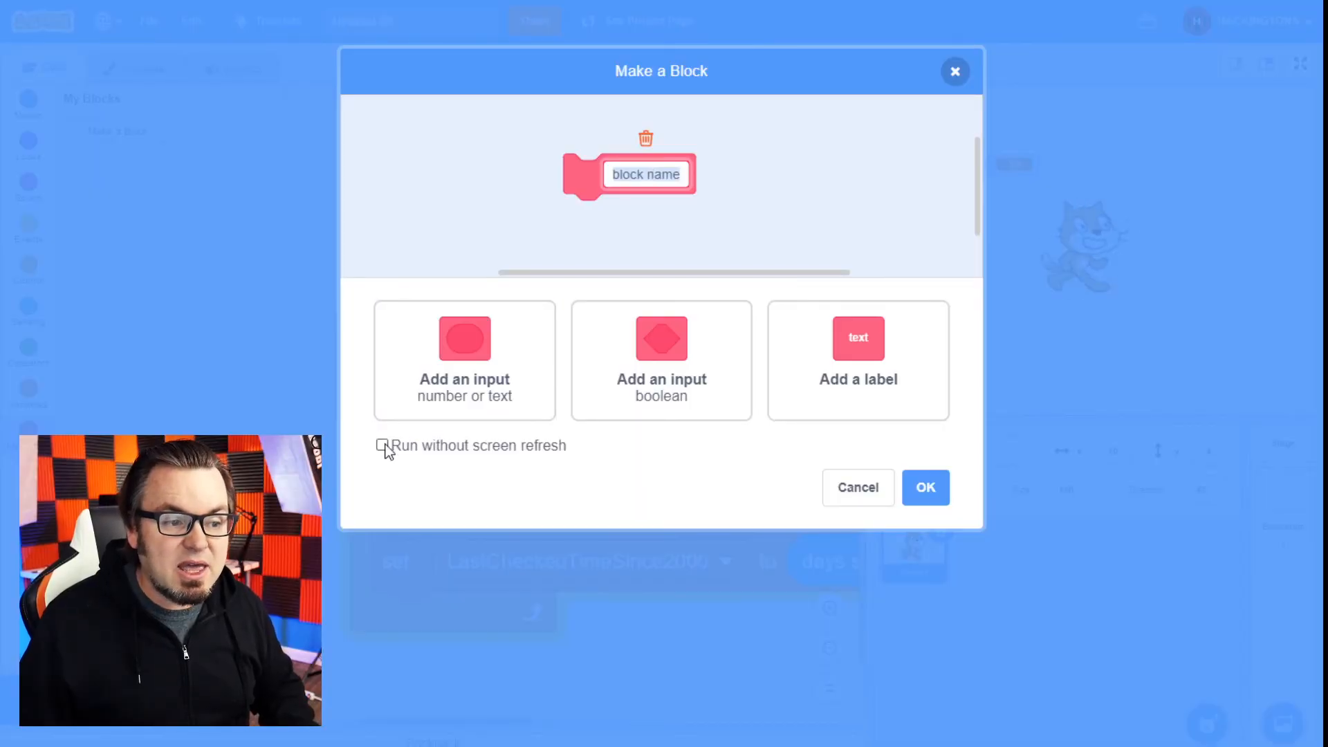
Tick 'Run without screen refresh' for the new custom block in Make a Block
click(382, 445)
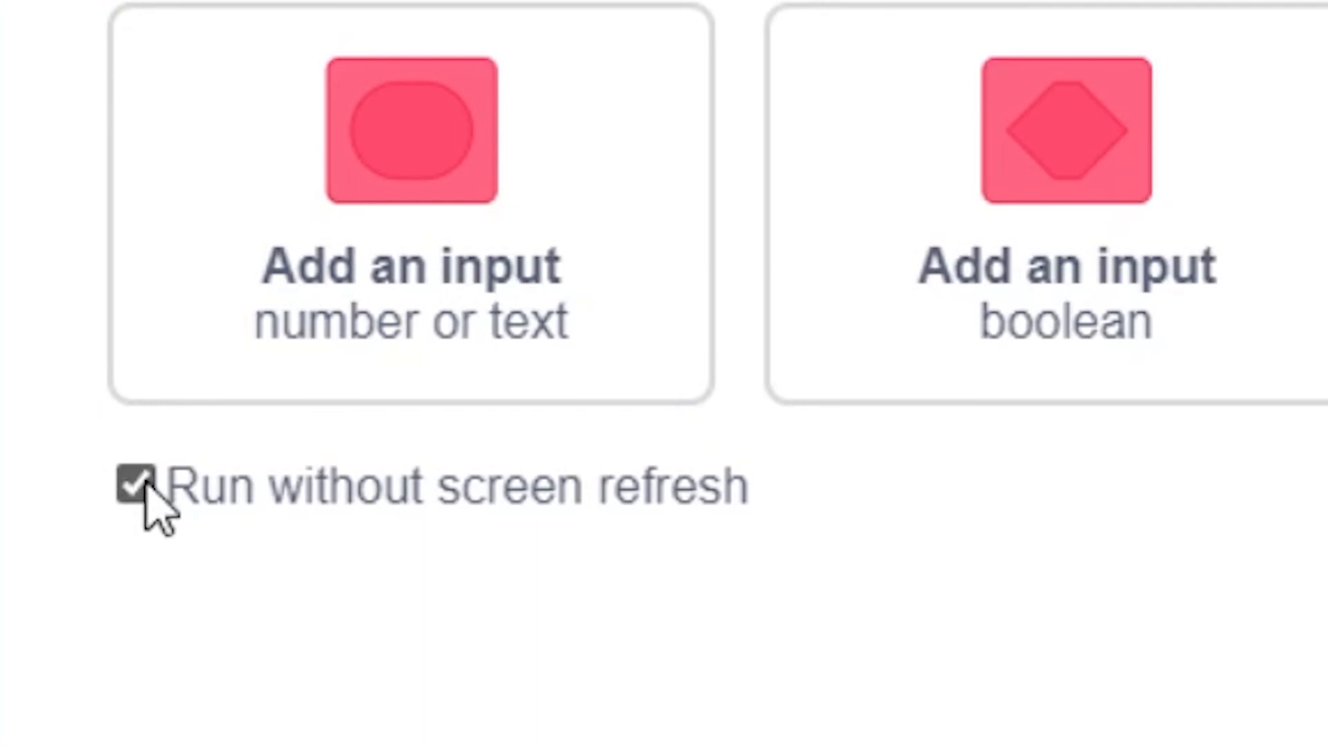